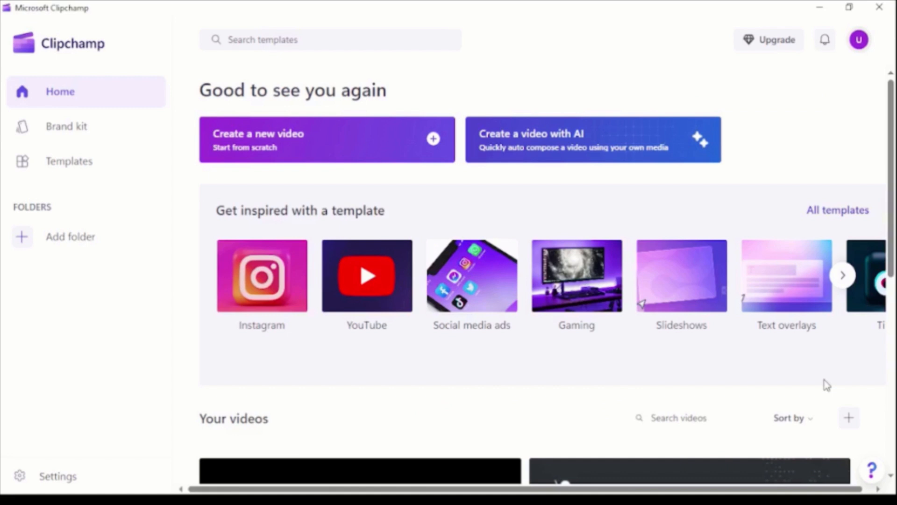
pyautogui.moveTo(269, 146)
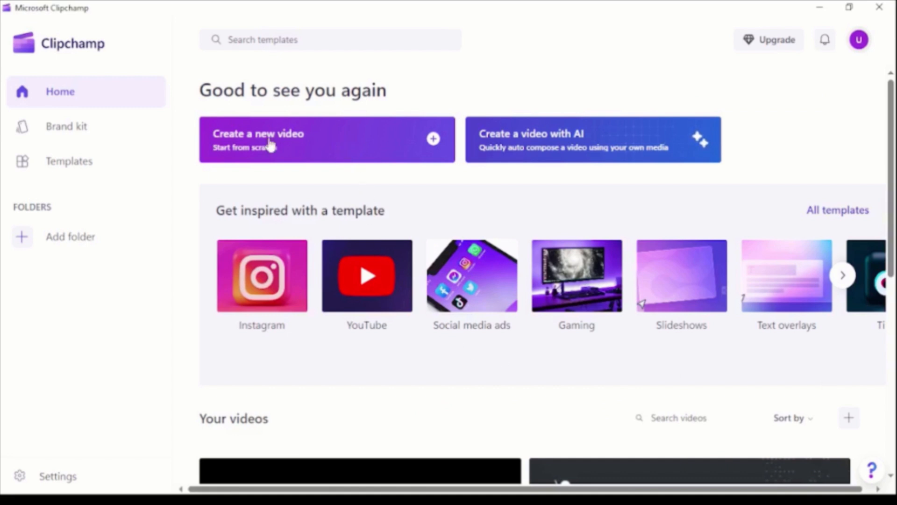
pyautogui.moveTo(329, 143)
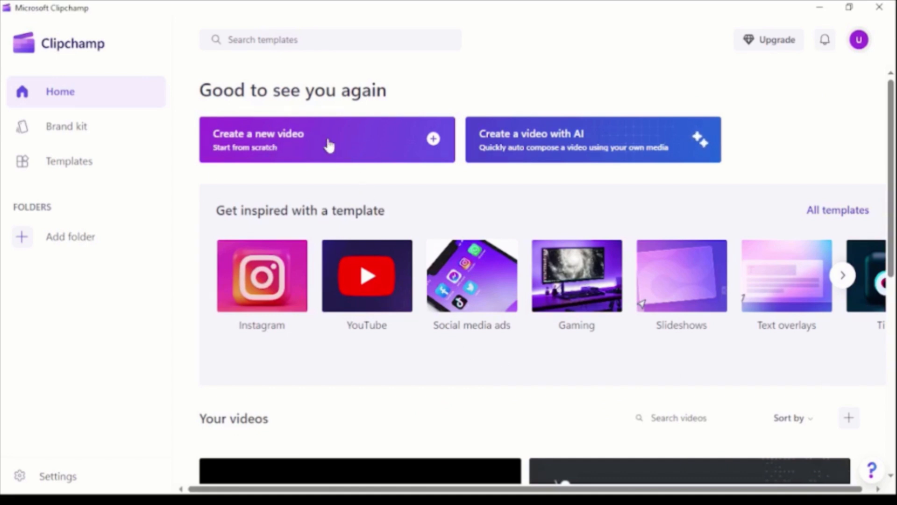
# Step: Start a new video from scratch and bring up the media import file picker
pyautogui.click(326, 139)
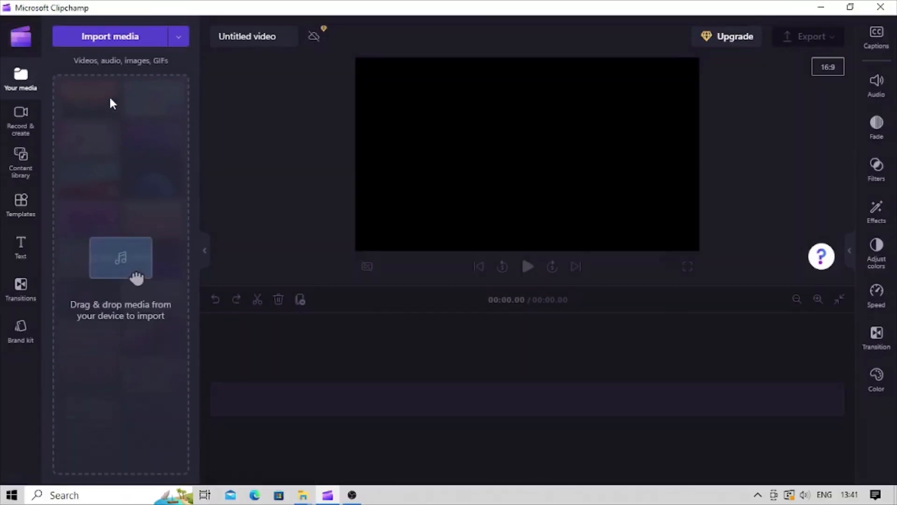
pyautogui.click(110, 37)
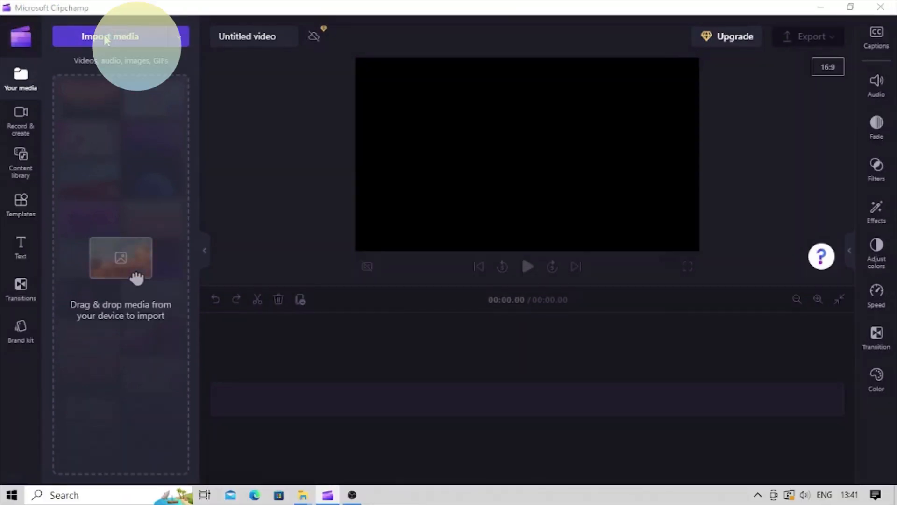
# Step: Import the girl mp4 together with the beach jpg into the project media
pyautogui.click(110, 37)
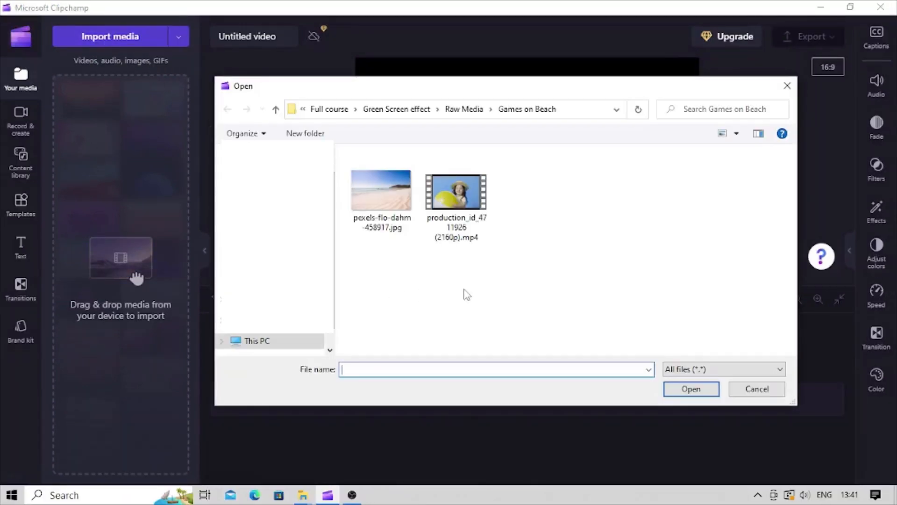
pyautogui.click(456, 190)
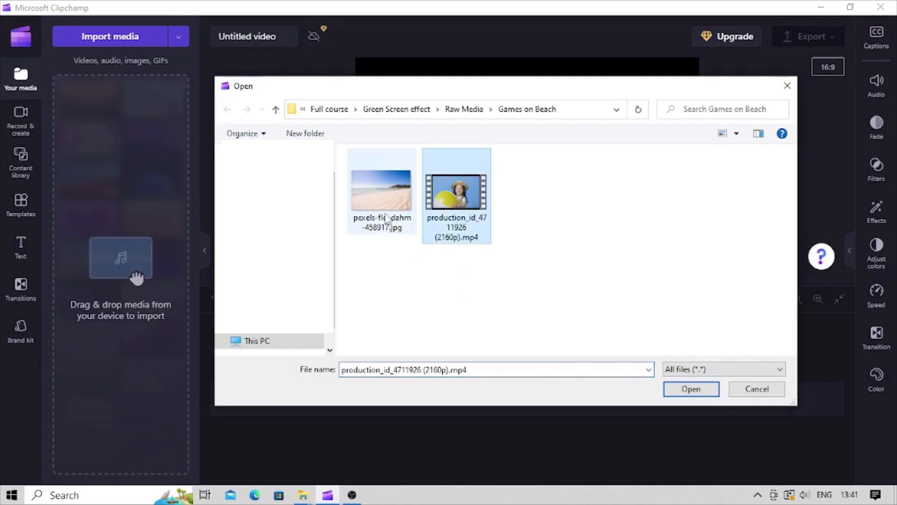
pyautogui.click(381, 190)
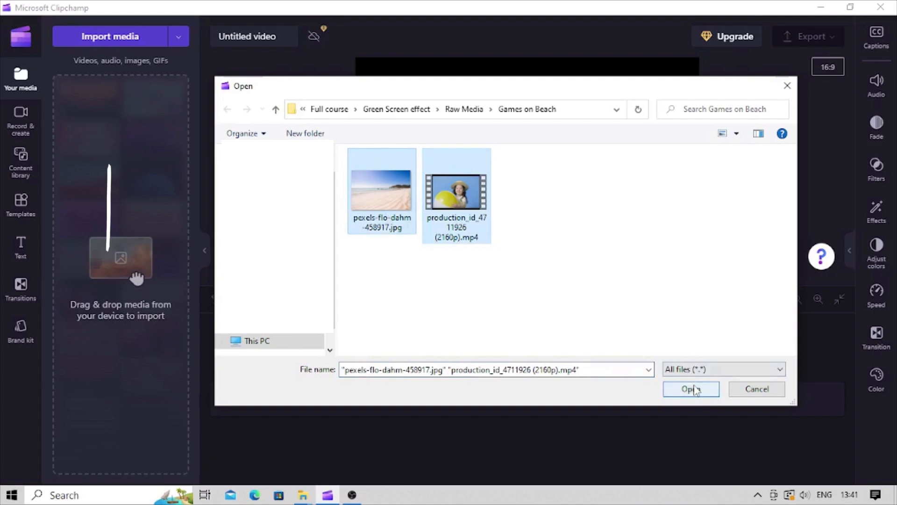
pyautogui.click(691, 388)
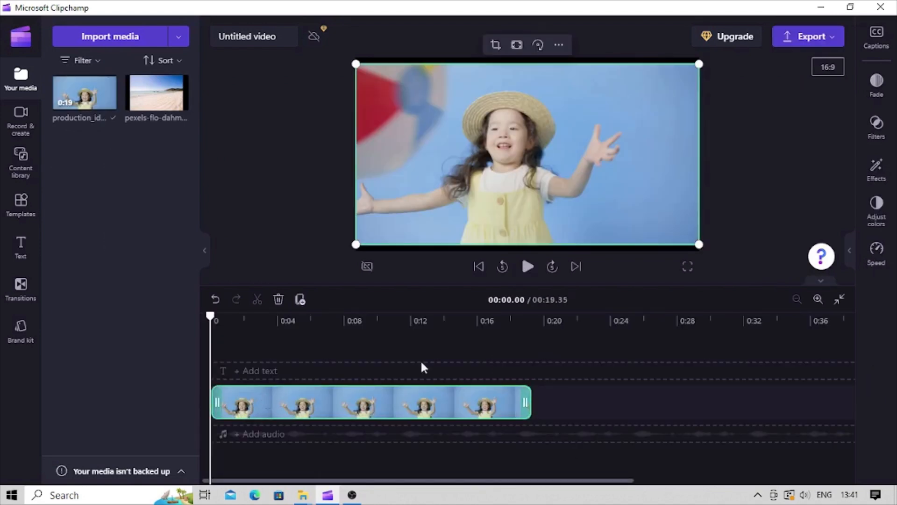
# Step: Preview the girl clip full screen, then leave fullscreen with the clip cleared from the timeline
pyautogui.click(687, 266)
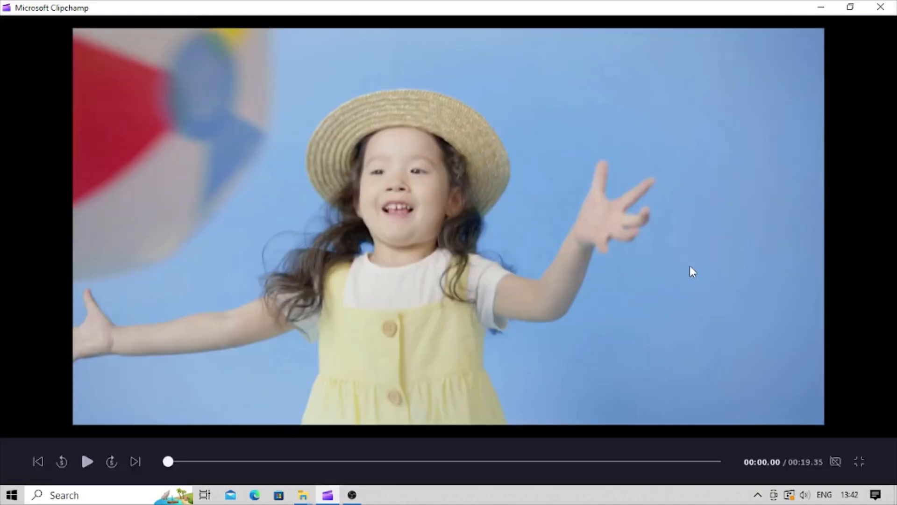
pyautogui.click(87, 462)
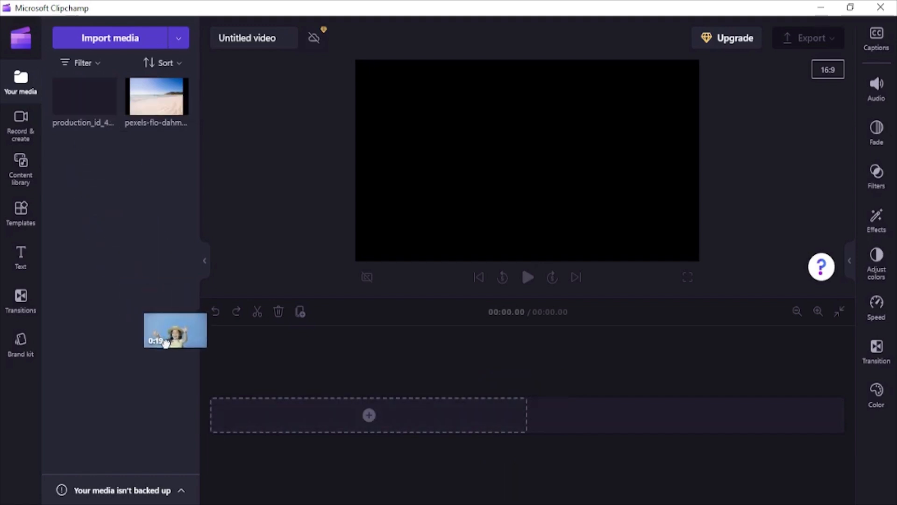
# Step: Place the girl video on the timeline and set it to Fill the frame
pyautogui.moveTo(175, 330); pyautogui.dragTo(369, 415)
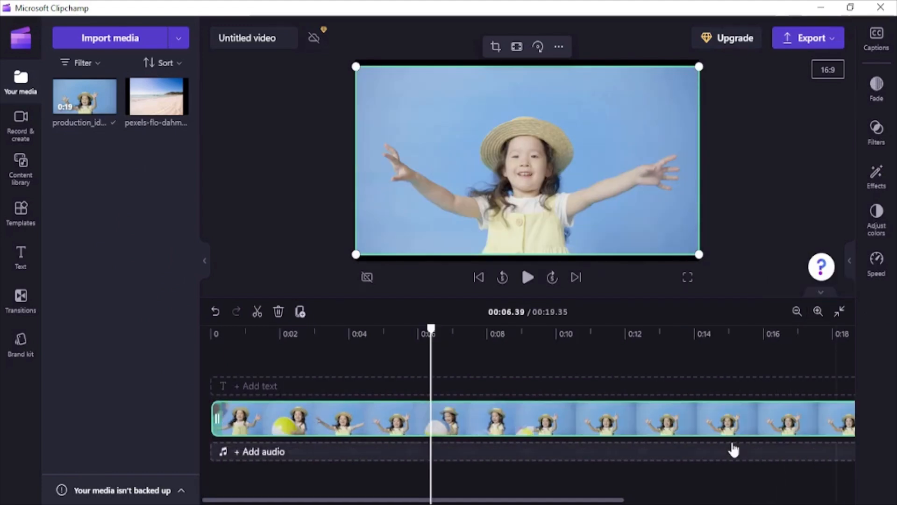
pyautogui.moveTo(547, 251)
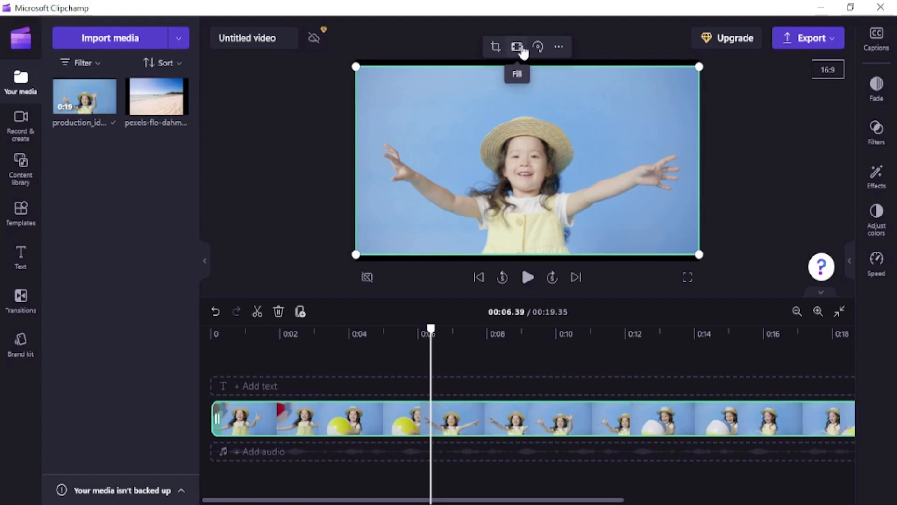
pyautogui.click(516, 47)
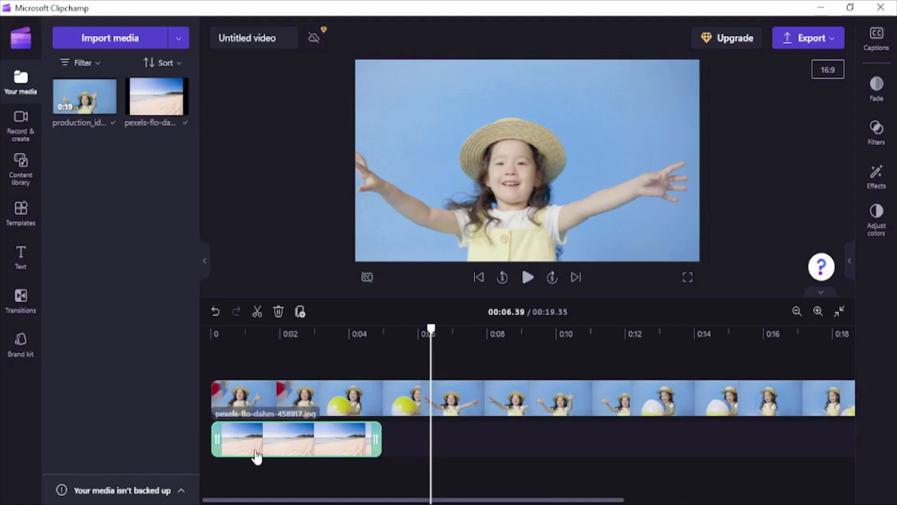
# Step: Stretch the beach photo to the video's length, set it to Fill, and collapse the media panel
pyautogui.moveTo(376, 438); pyautogui.dragTo(730, 438)
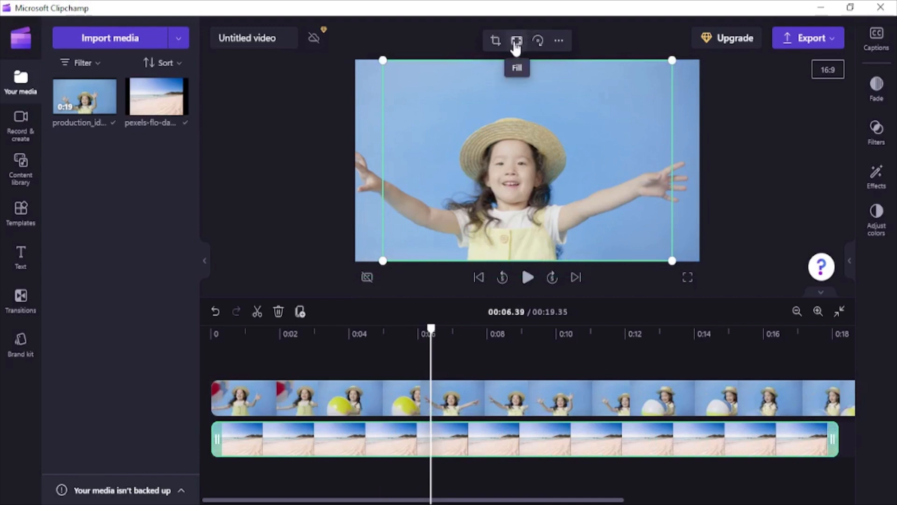
pyautogui.click(516, 40)
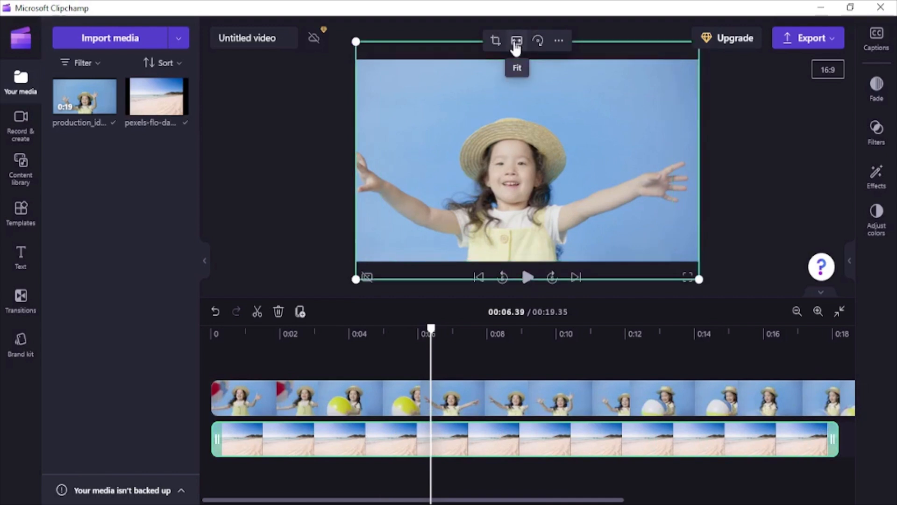
pyautogui.moveTo(356, 280)
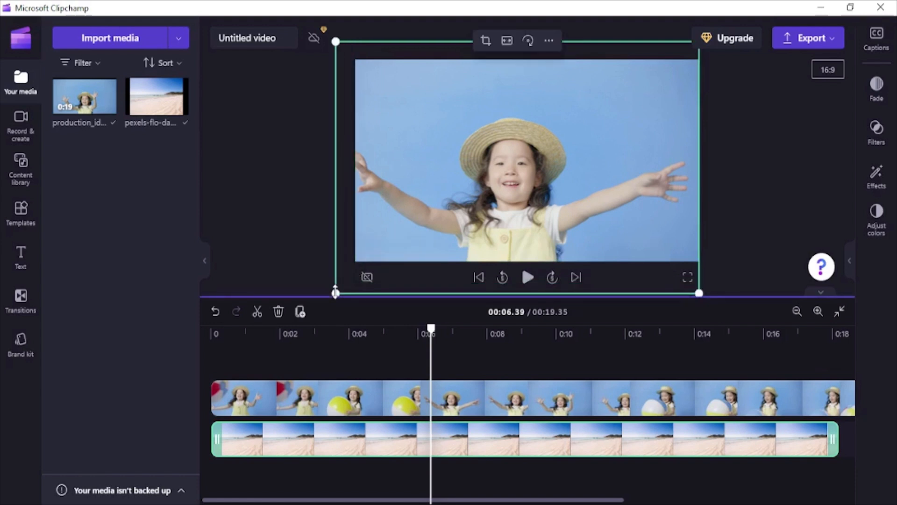
pyautogui.click(377, 398)
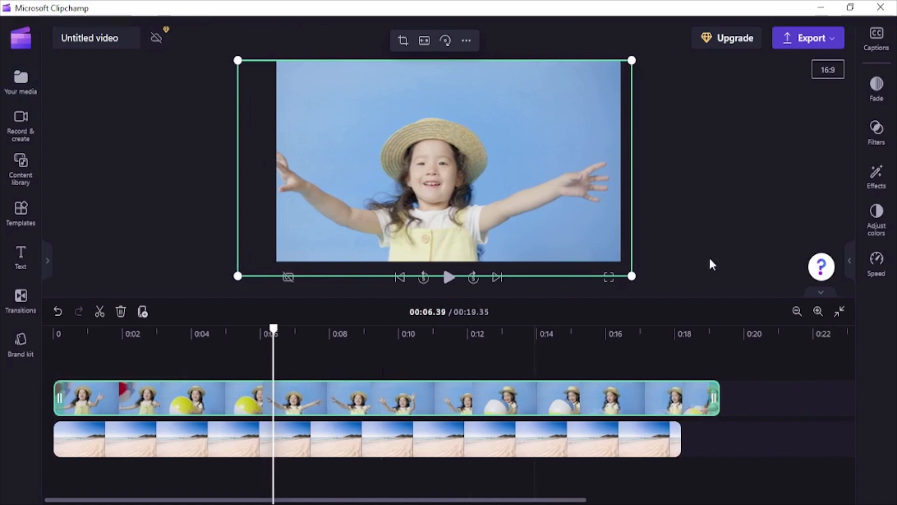
# Step: Apply the Green screen effect to the girl video from the Effects panel
pyautogui.click(876, 178)
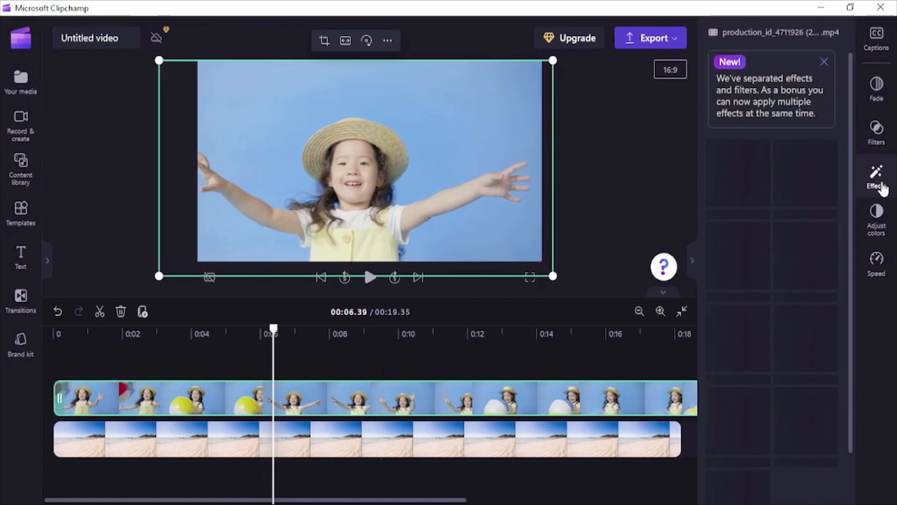
pyautogui.click(875, 175)
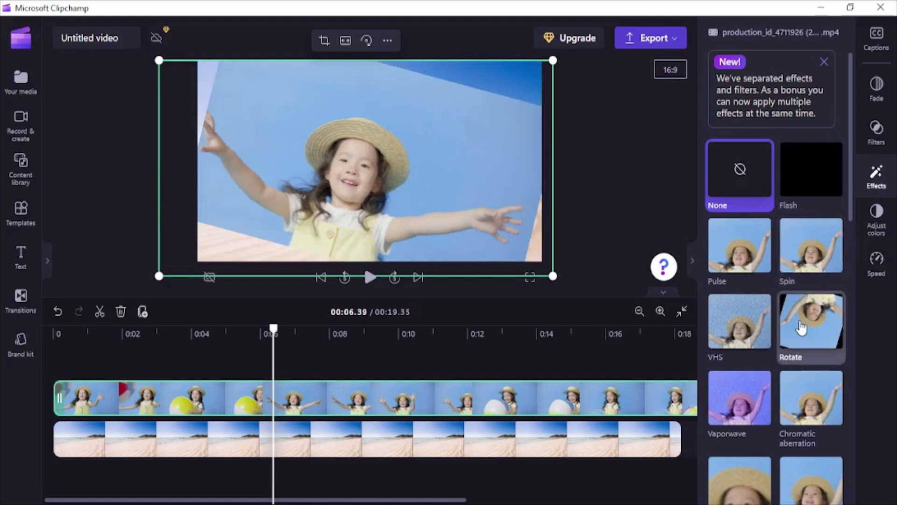
pyautogui.click(739, 321)
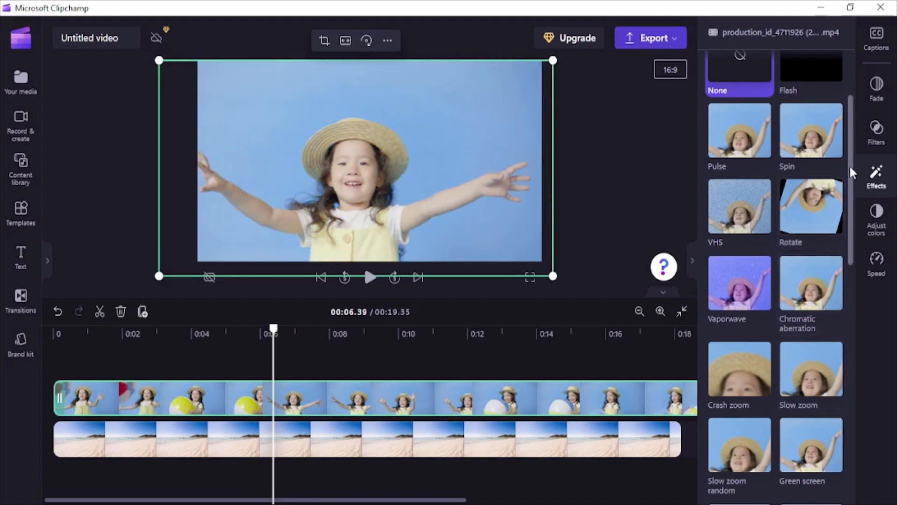
pyautogui.scroll(-3)
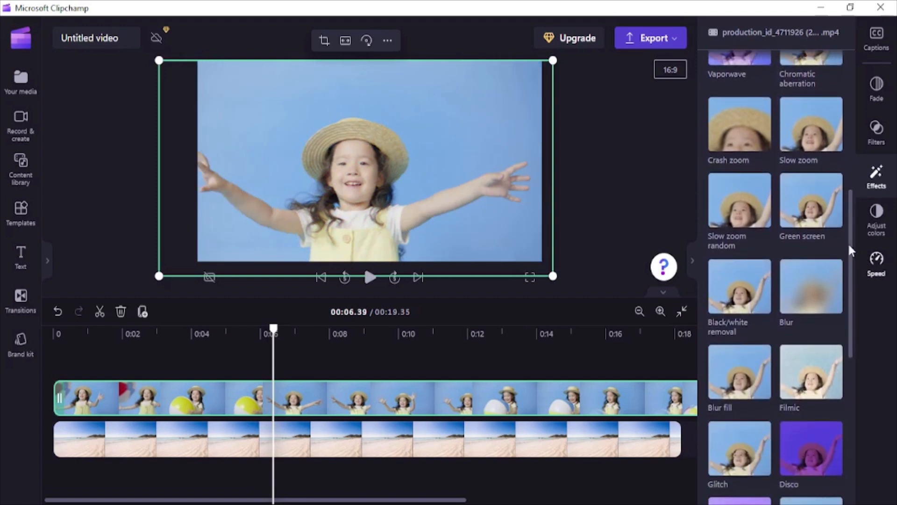
pyautogui.click(811, 200)
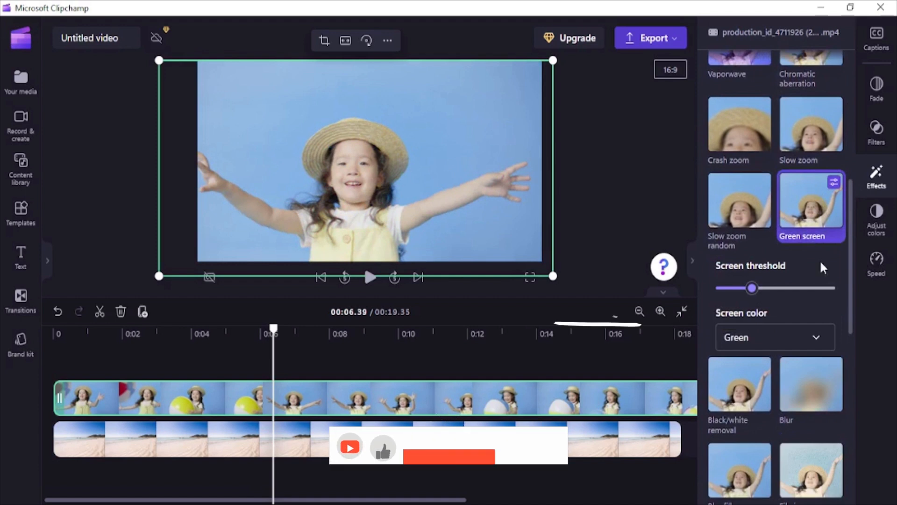
# Step: Switch the Screen color to Blue so the girl's backdrop is keyed out over the beach
pyautogui.click(774, 337)
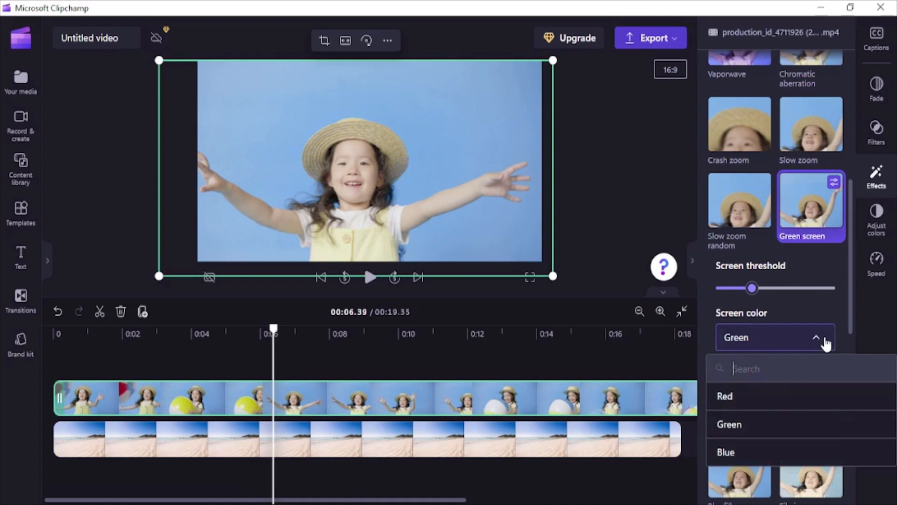
pyautogui.moveTo(726, 452)
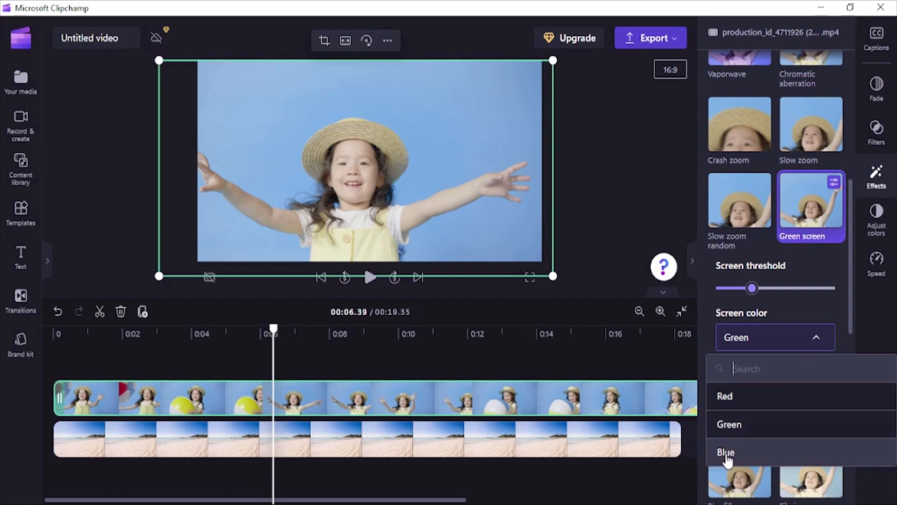
pyautogui.click(725, 452)
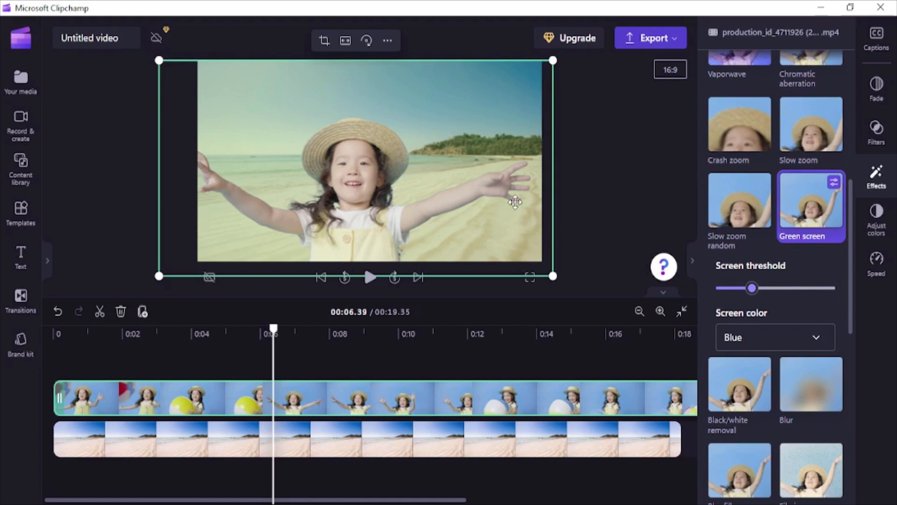
pyautogui.moveTo(551, 235)
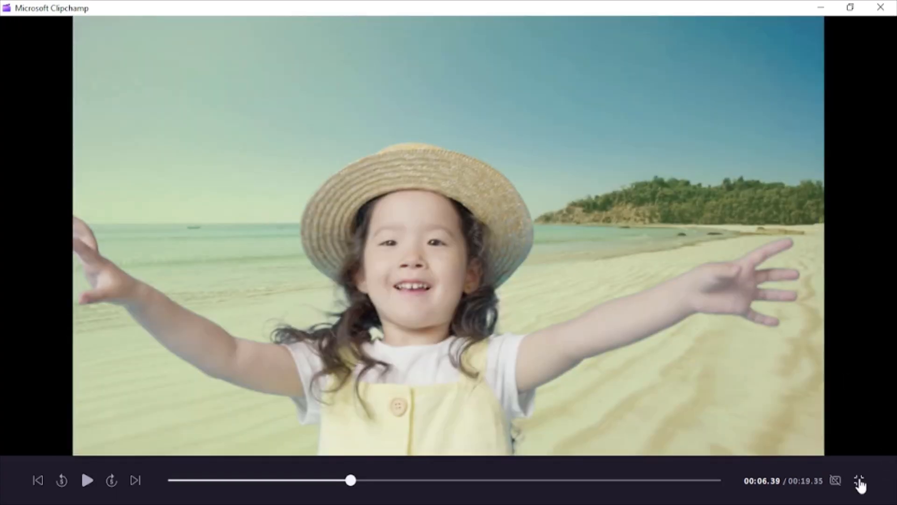
# Step: Select the girl clip and lower the Screen threshold until the beach shows clearly behind her
pyautogui.click(861, 480)
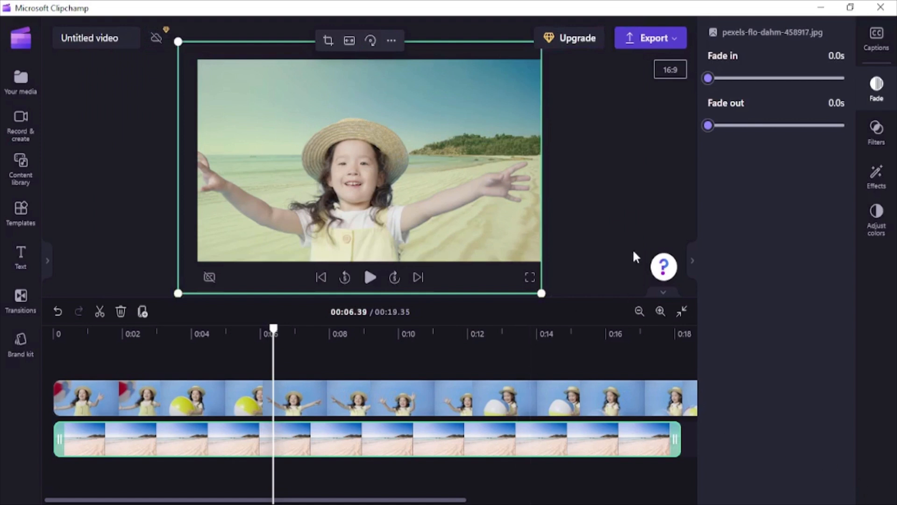
pyautogui.moveTo(616, 212)
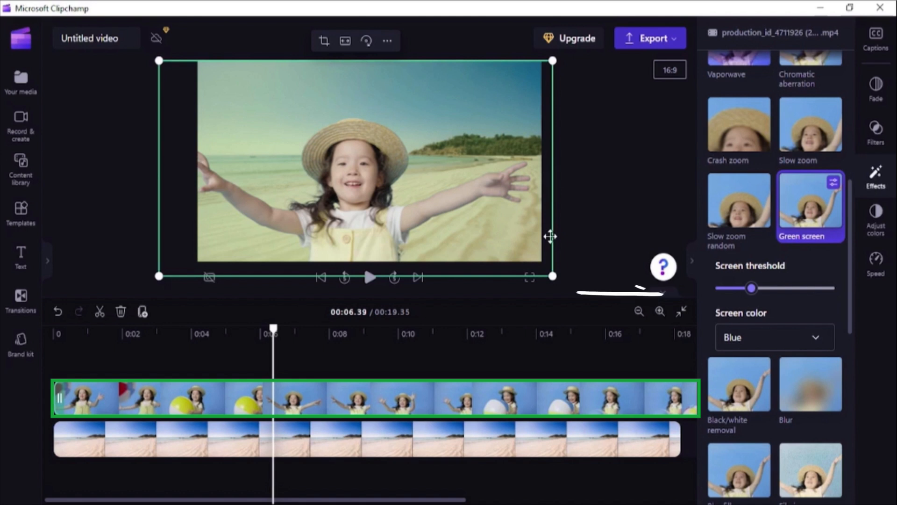
pyautogui.moveTo(751, 288); pyautogui.dragTo(799, 246)
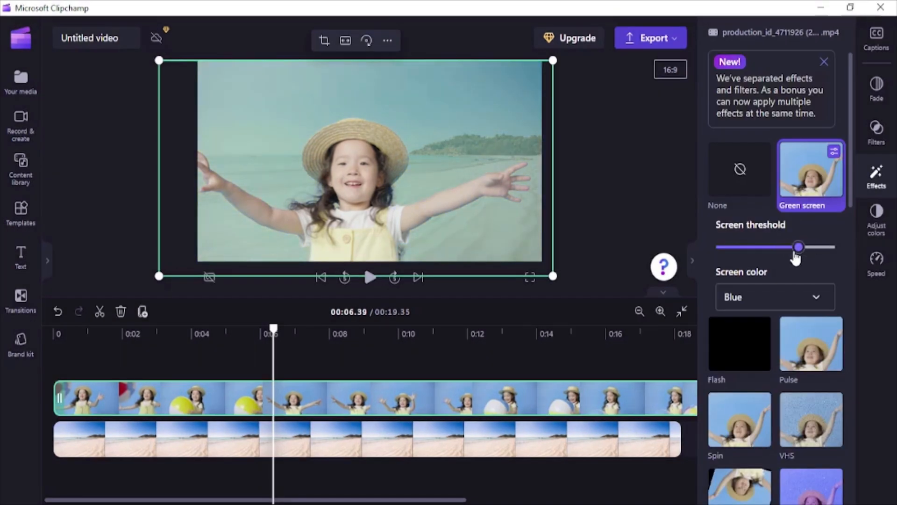
pyautogui.moveTo(798, 247); pyautogui.dragTo(750, 247)
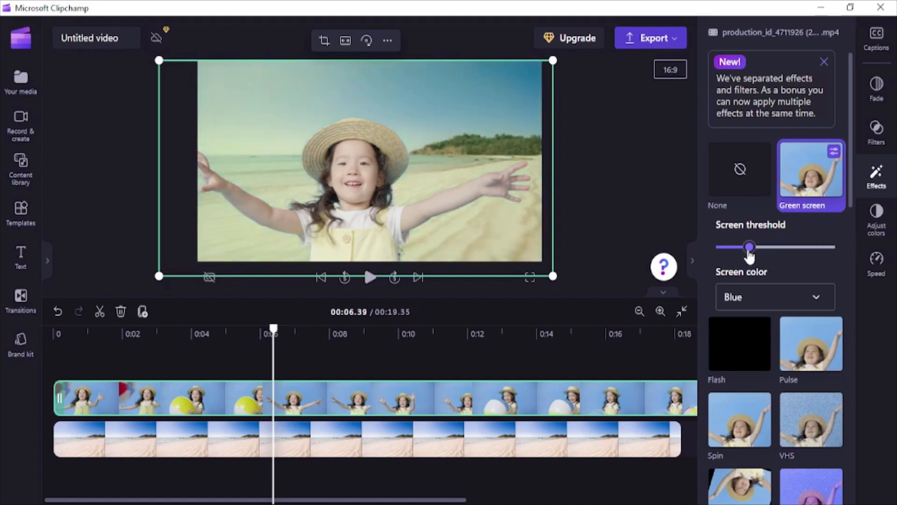
pyautogui.moveTo(749, 247); pyautogui.dragTo(730, 247)
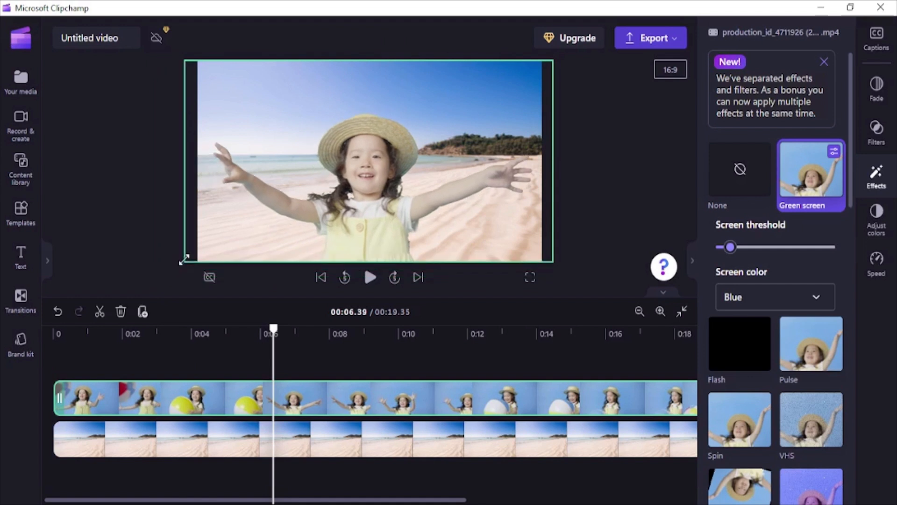
# Step: Shrink the girl clip, move it to the lower middle of the beach, and preview the composite full screen
pyautogui.moveTo(183, 261); pyautogui.dragTo(240, 243)
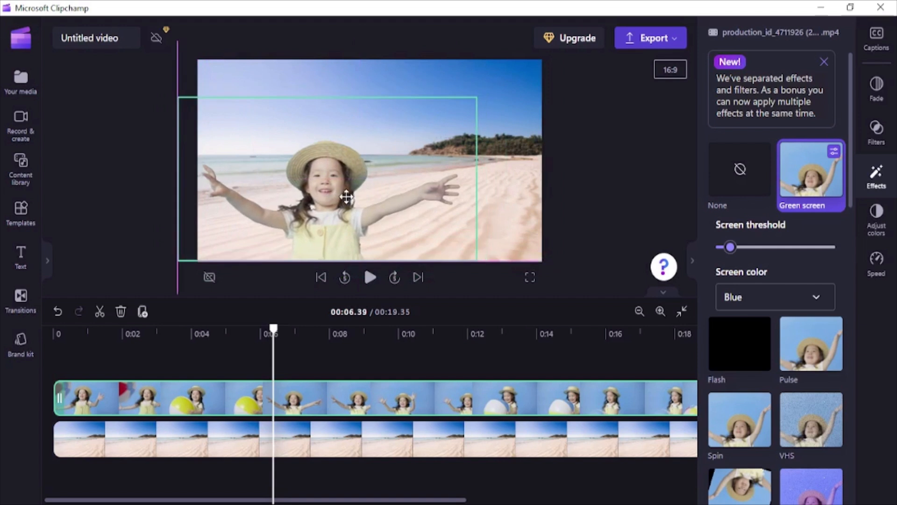
pyautogui.moveTo(345, 197); pyautogui.dragTo(443, 199)
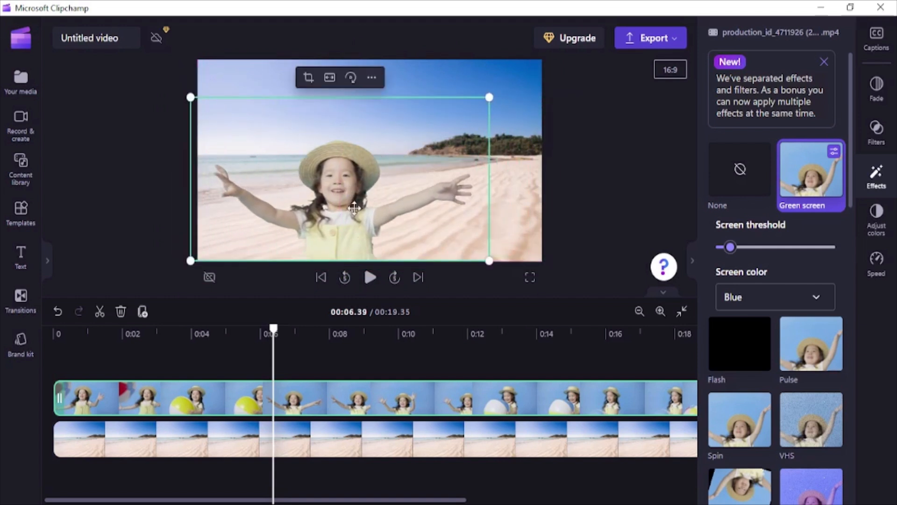
pyautogui.click(529, 278)
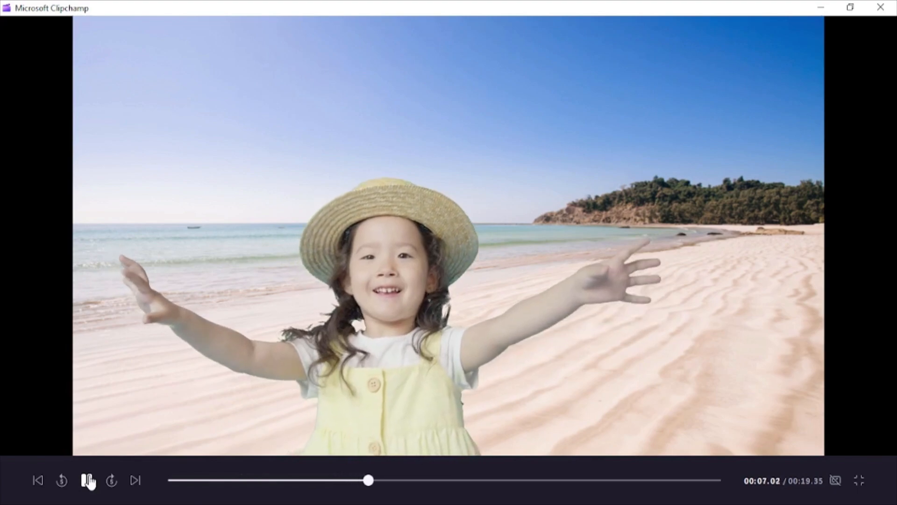
pyautogui.click(859, 480)
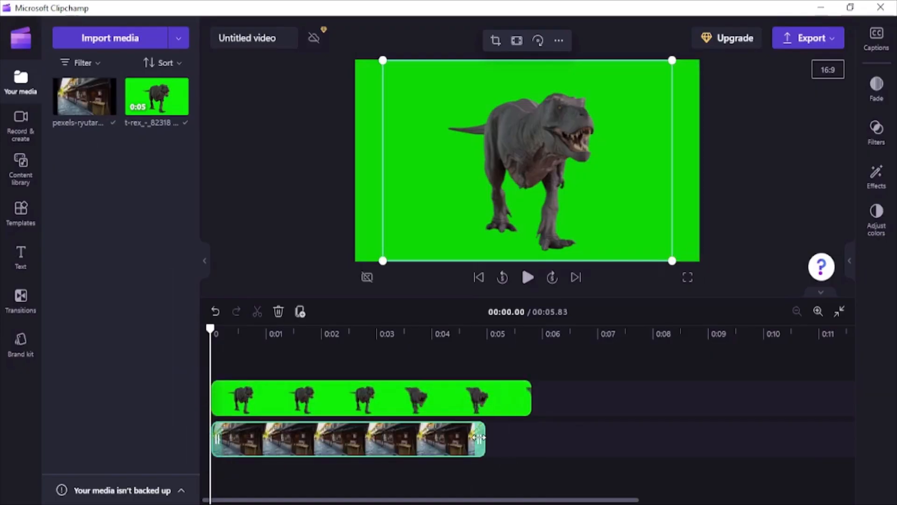
# Step: Select the T-rex clip and apply Green screen so it stands in the alley street
pyautogui.click(875, 178)
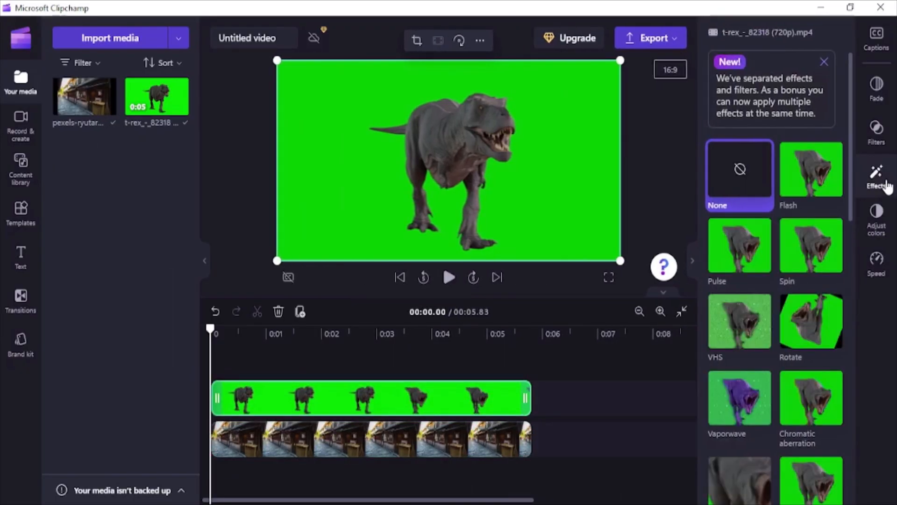
pyautogui.click(811, 328)
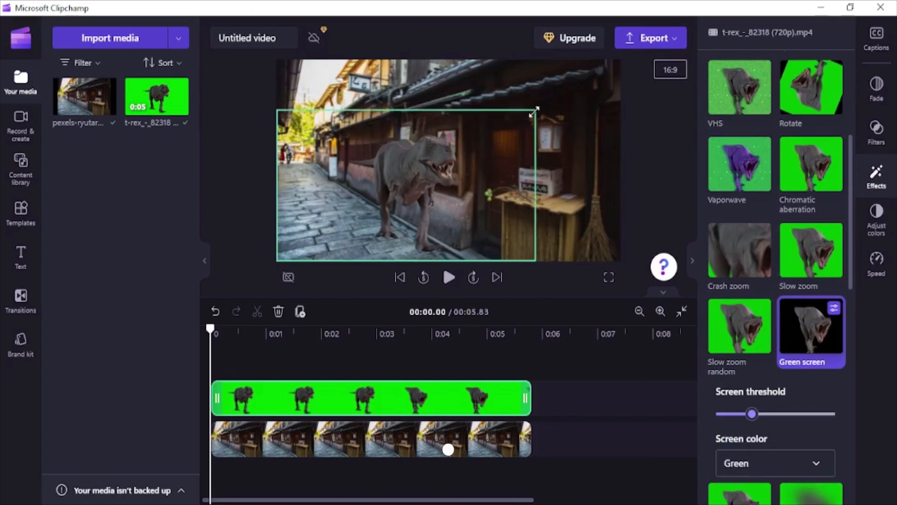
pyautogui.click(607, 276)
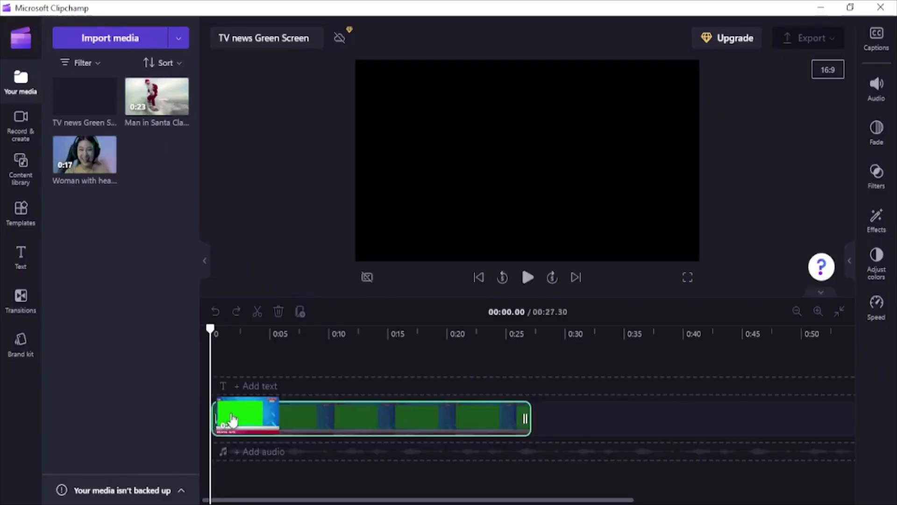
# Step: Place the woman and Santa clips on the track below the news template, with Santa trimmed to its end
pyautogui.click(245, 418)
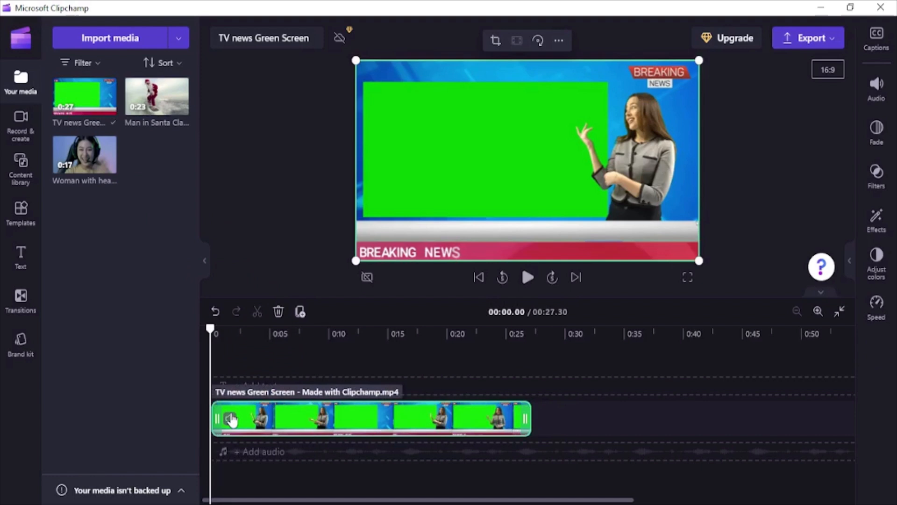
pyautogui.moveTo(84, 152); pyautogui.dragTo(366, 450)
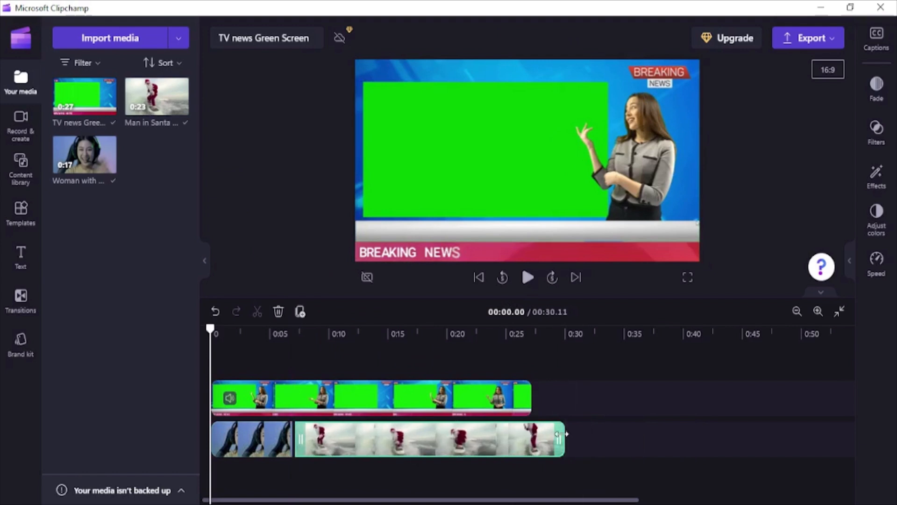
pyautogui.click(372, 399)
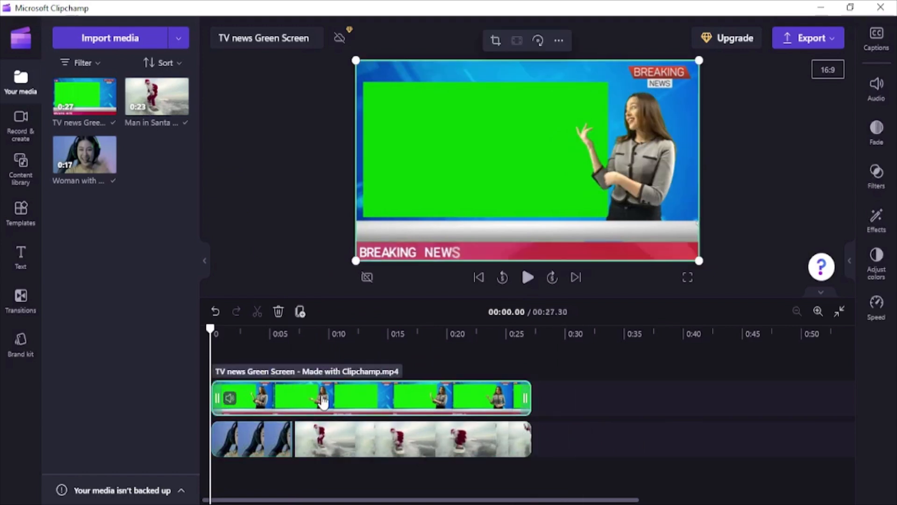
pyautogui.moveTo(512, 370)
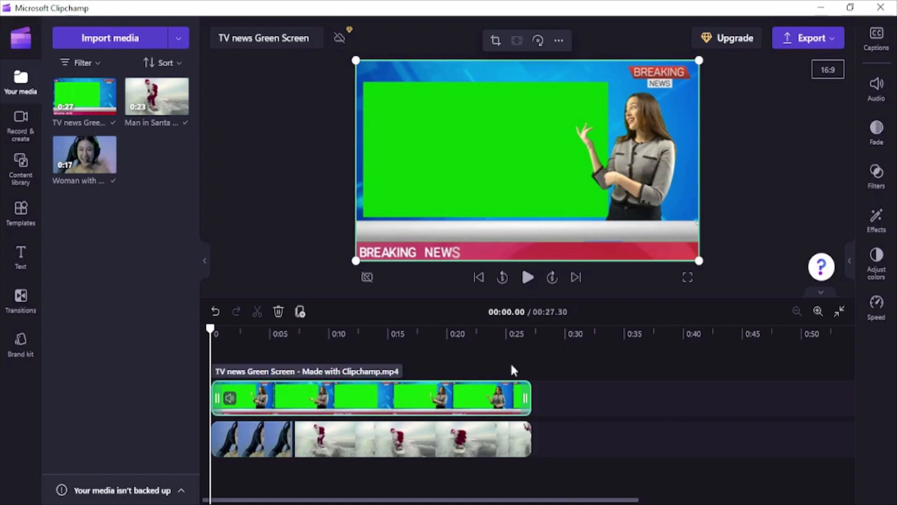
# Step: Apply the Green screen effect to the template with Screen color Green and a tuned threshold
pyautogui.click(876, 218)
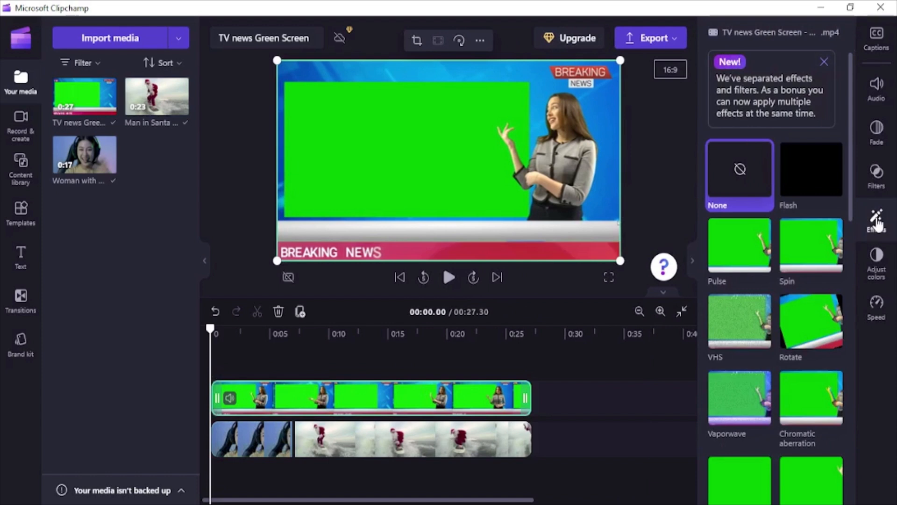
pyautogui.moveTo(852, 137)
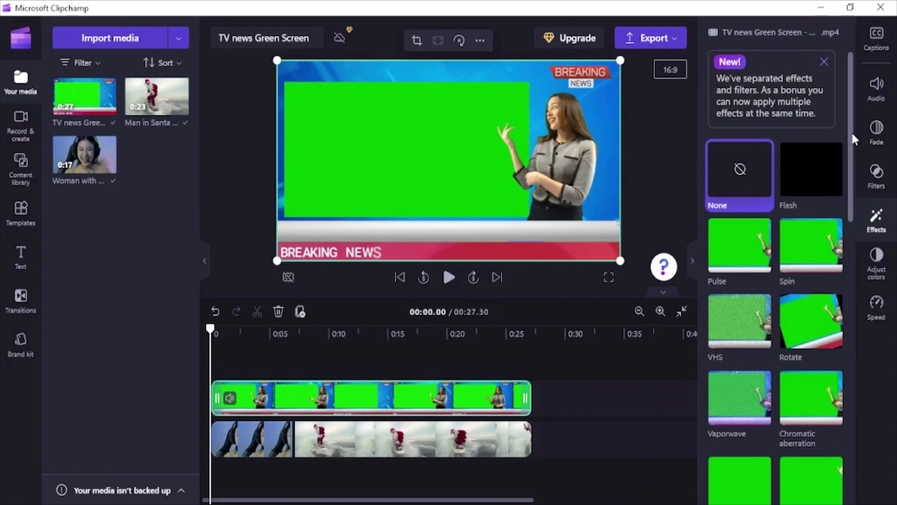
pyautogui.scroll(-3)
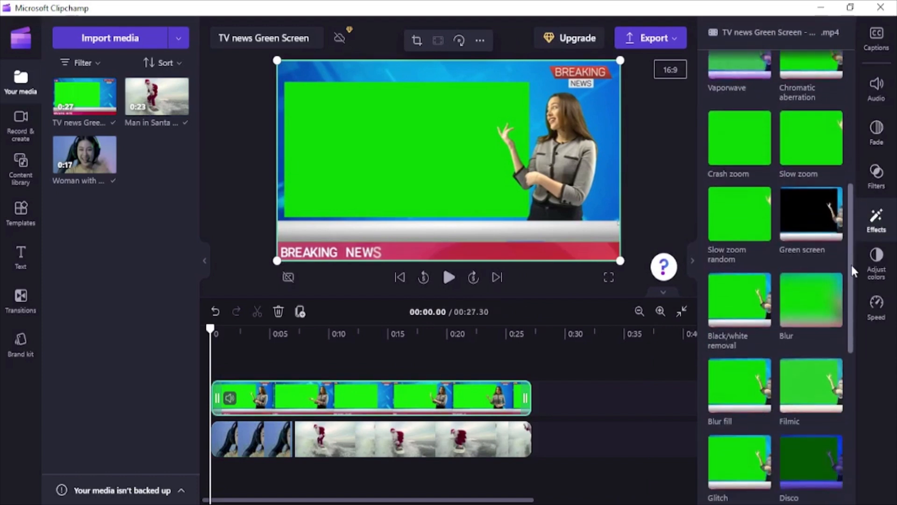
pyautogui.click(811, 213)
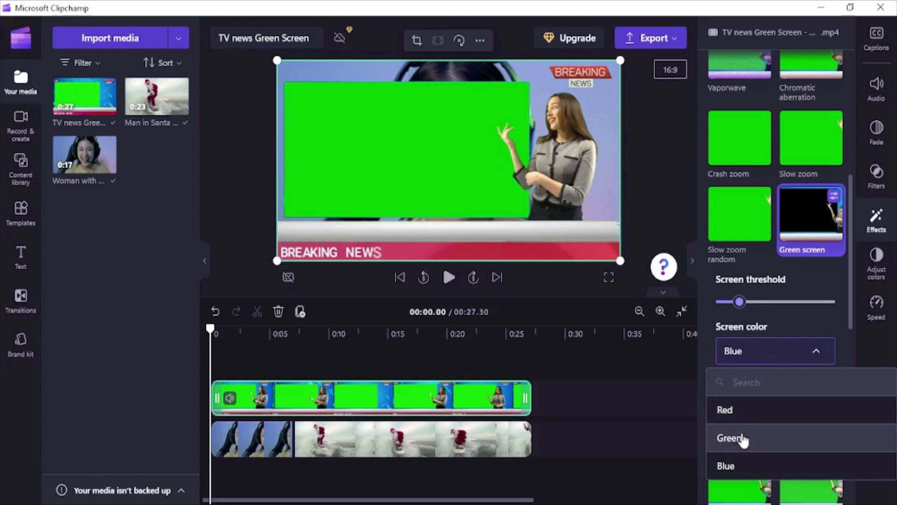
pyautogui.click(732, 437)
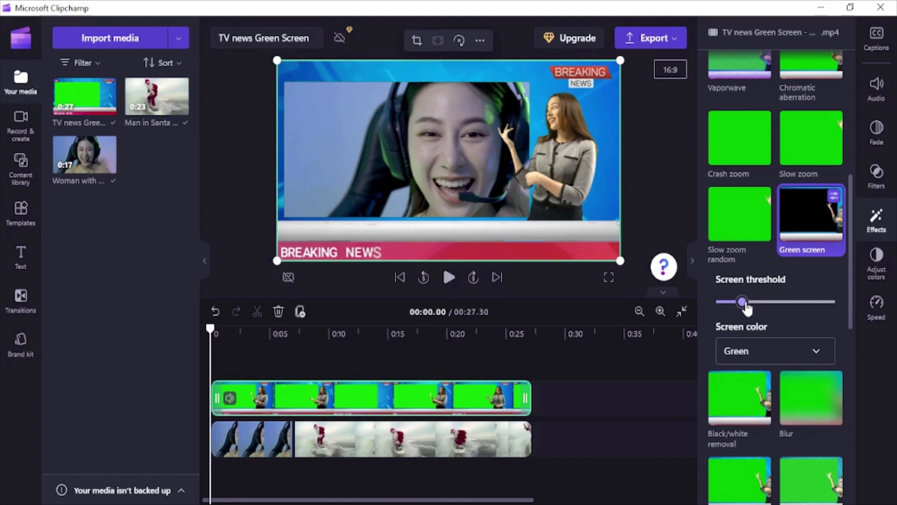
pyautogui.click(251, 439)
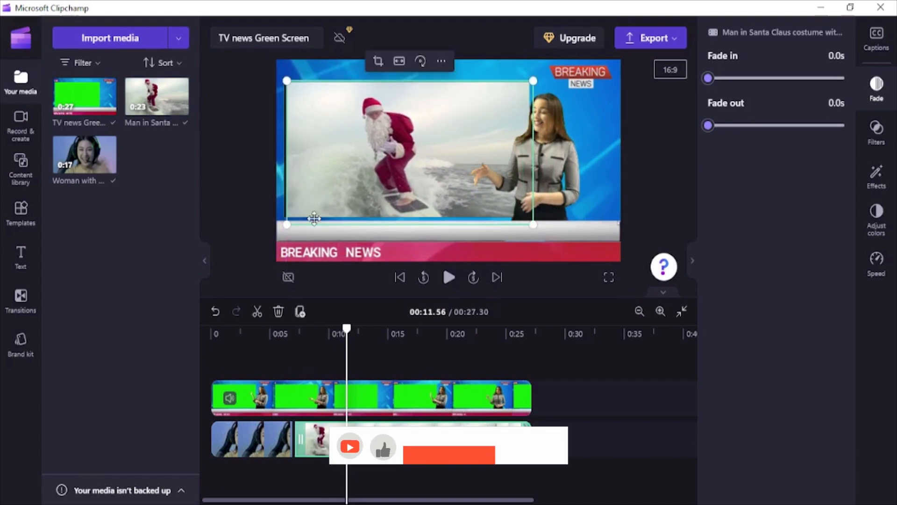
# Step: Deselect the Santa clip and play the finished composite back in full screen
pyautogui.click(675, 199)
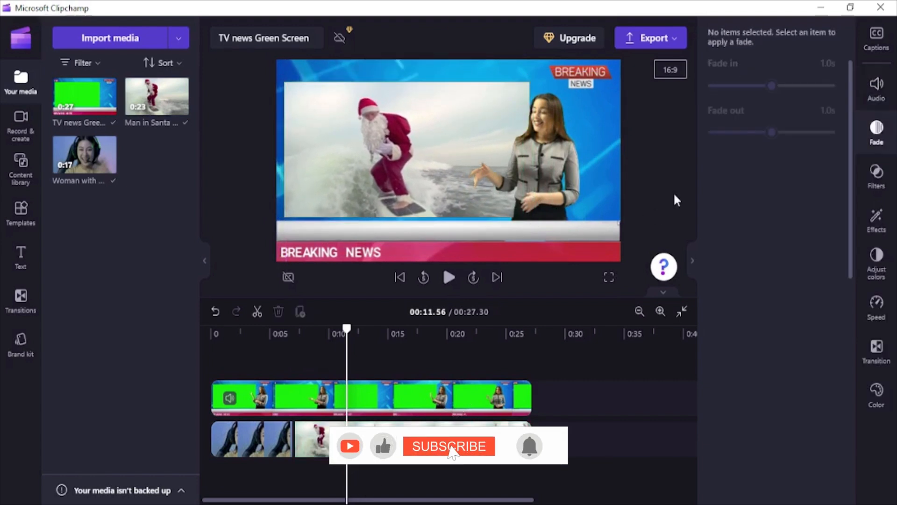
pyautogui.click(608, 277)
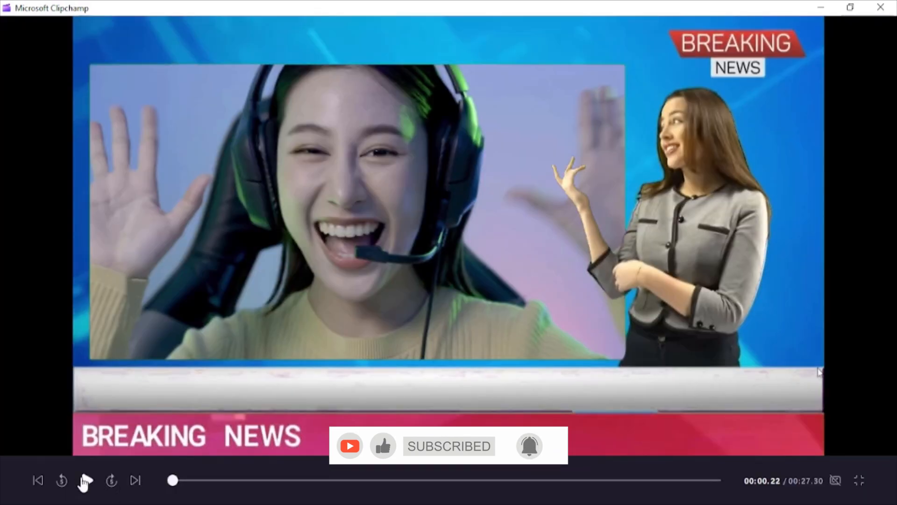
pyautogui.click(87, 480)
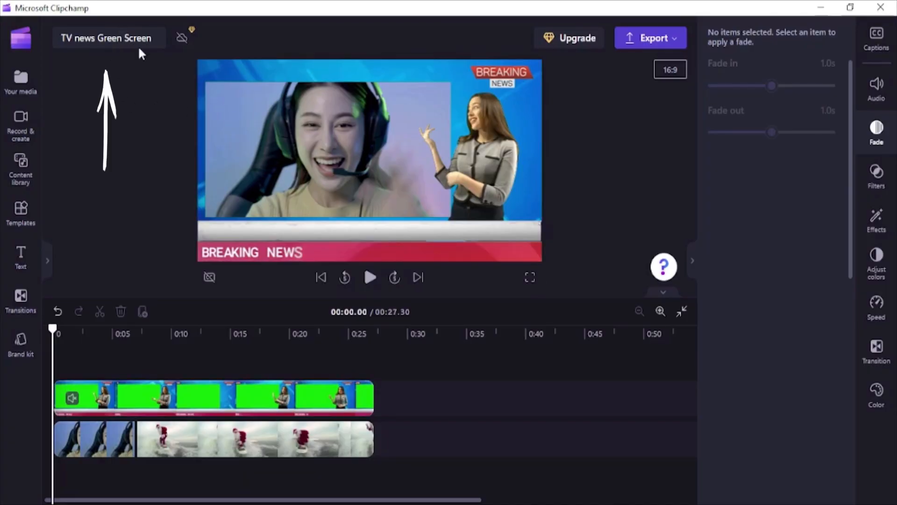
# Step: Start exporting the video at 1080p quality
pyautogui.click(651, 37)
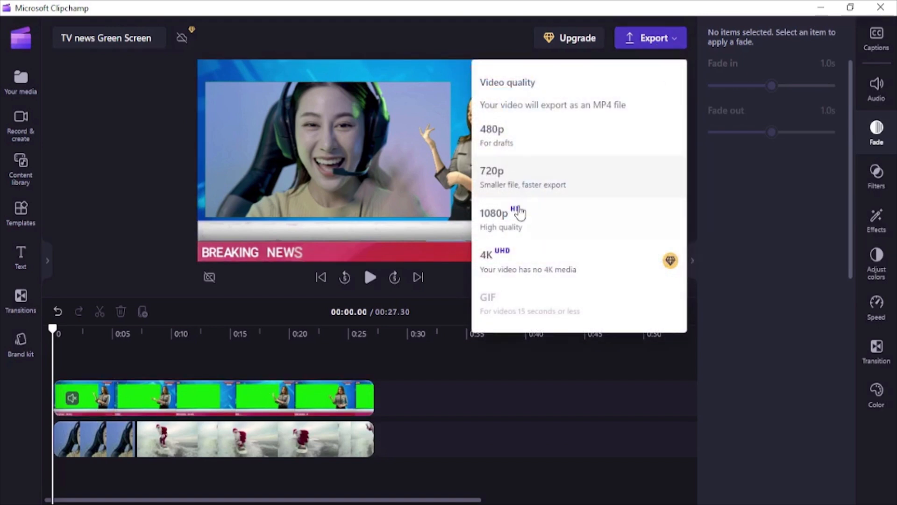
pyautogui.click(493, 213)
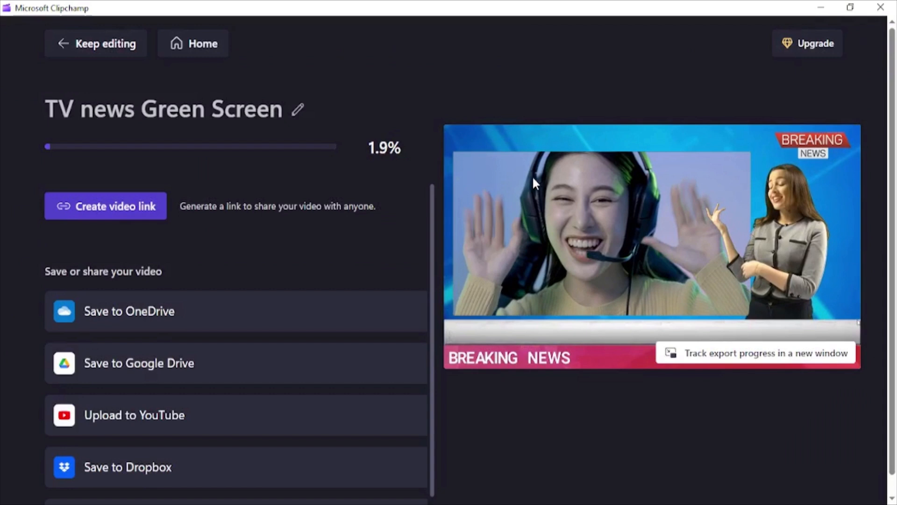